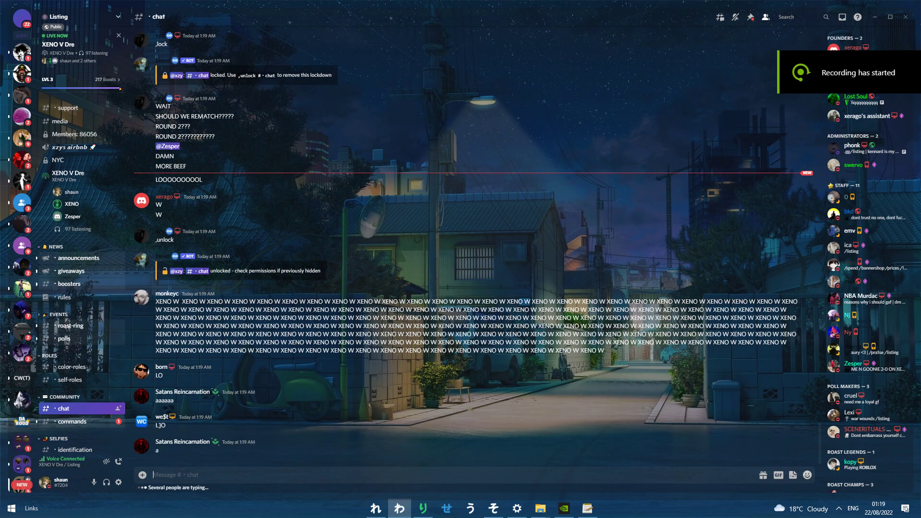
Step: Mute the computer's speaker output from the taskbar volume flyout, dropping it from 15 to 0
scroll(down, 3)
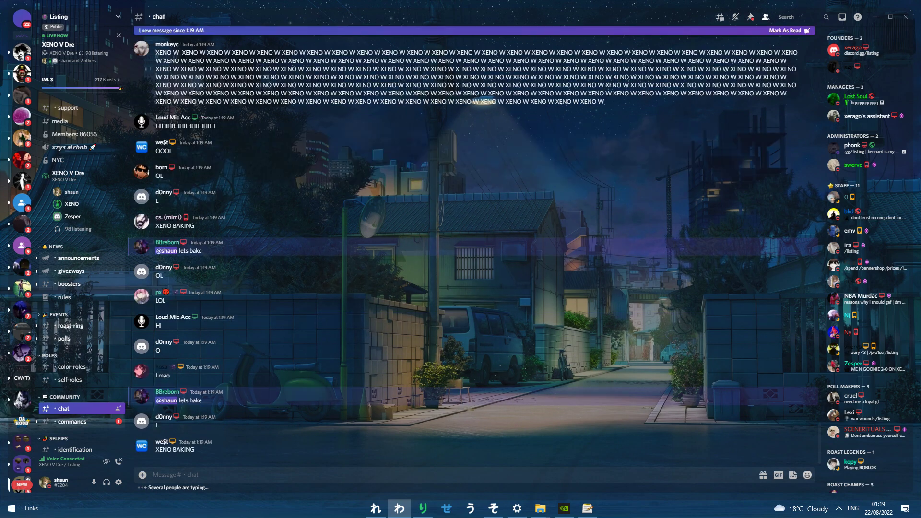
scroll(down, 3)
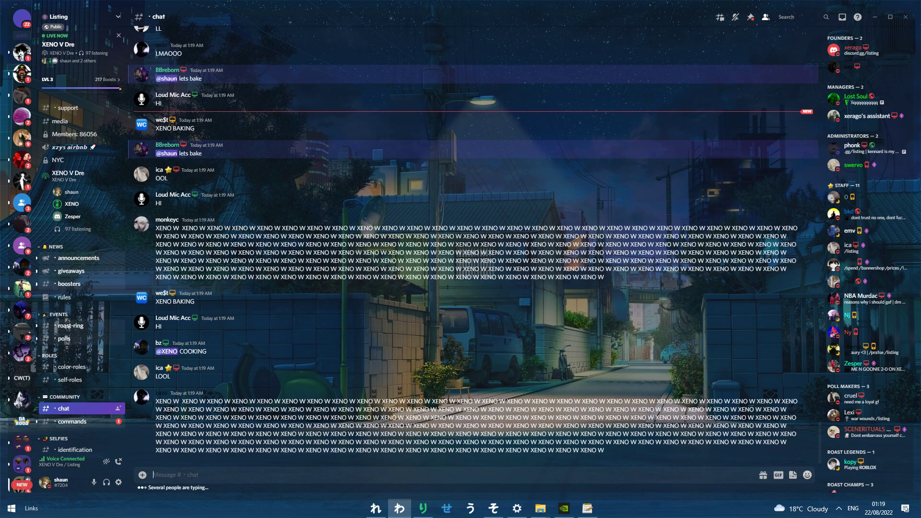
scroll(down, 3)
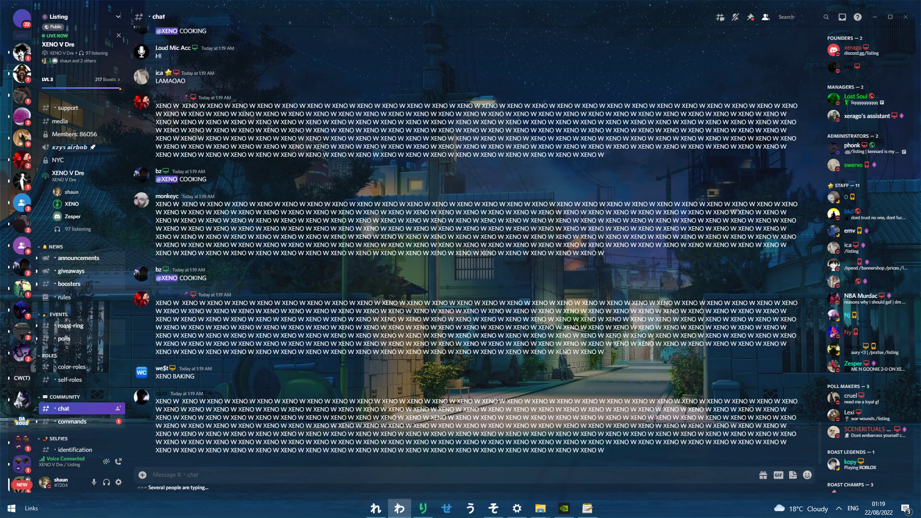
scroll(down, 3)
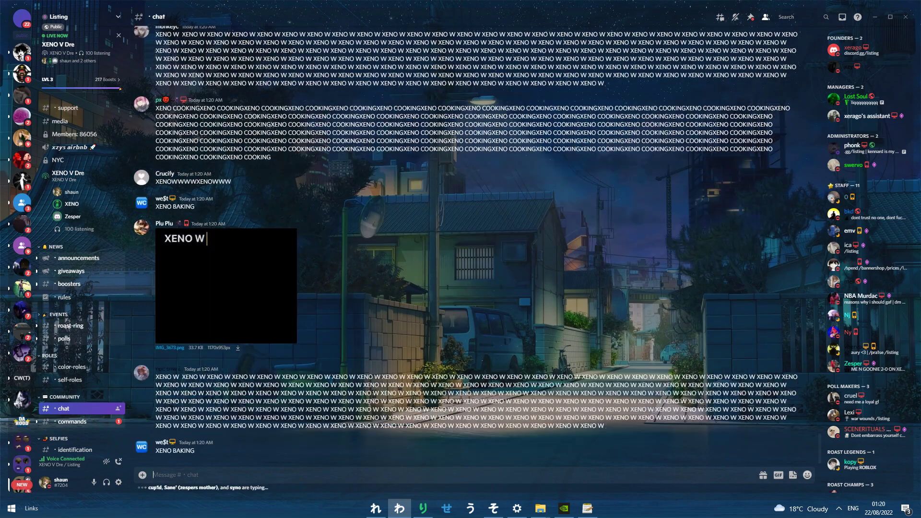
scroll(down, 3)
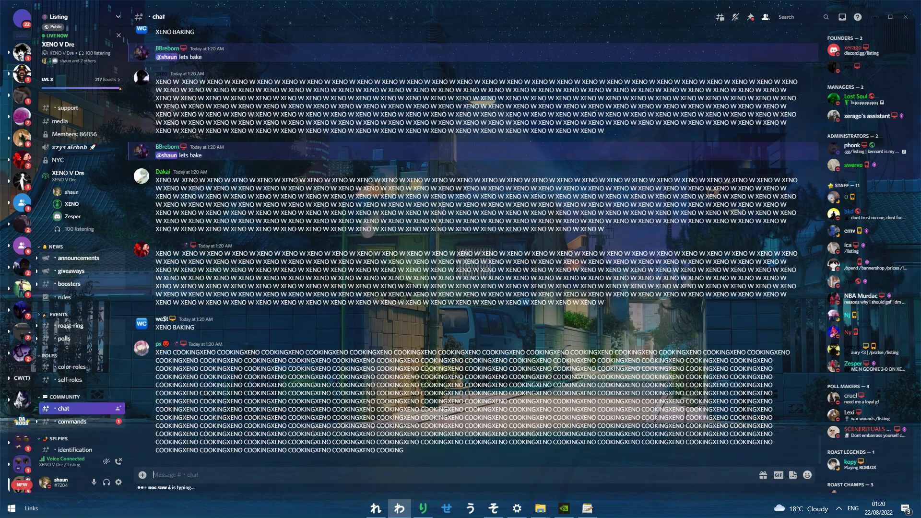
scroll(down, 3)
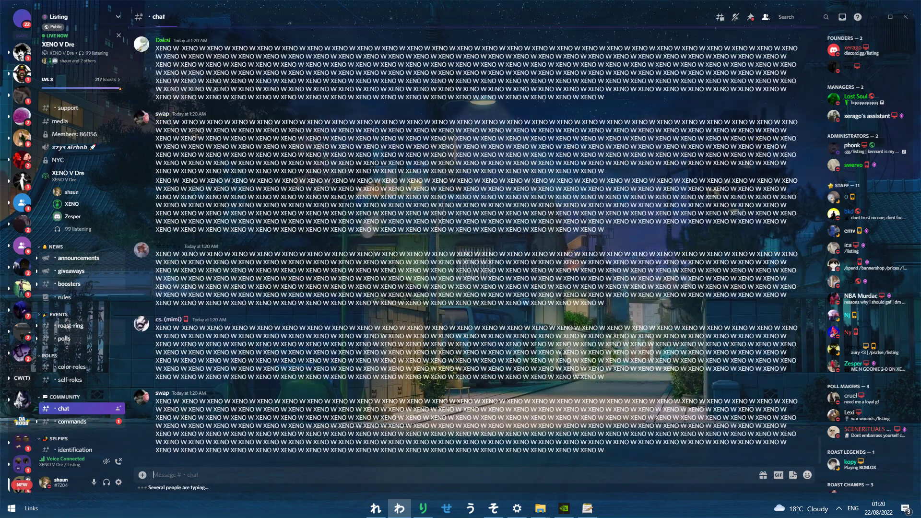
scroll(down, 3)
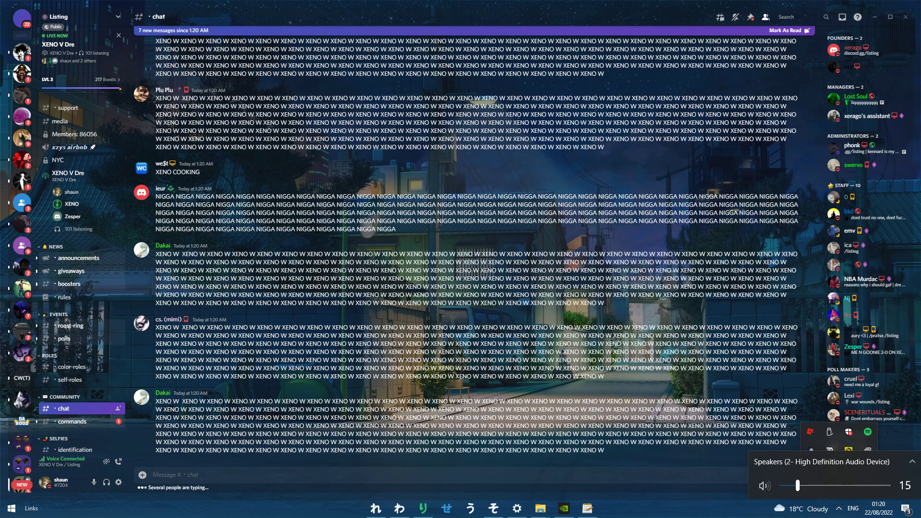
click(764, 485)
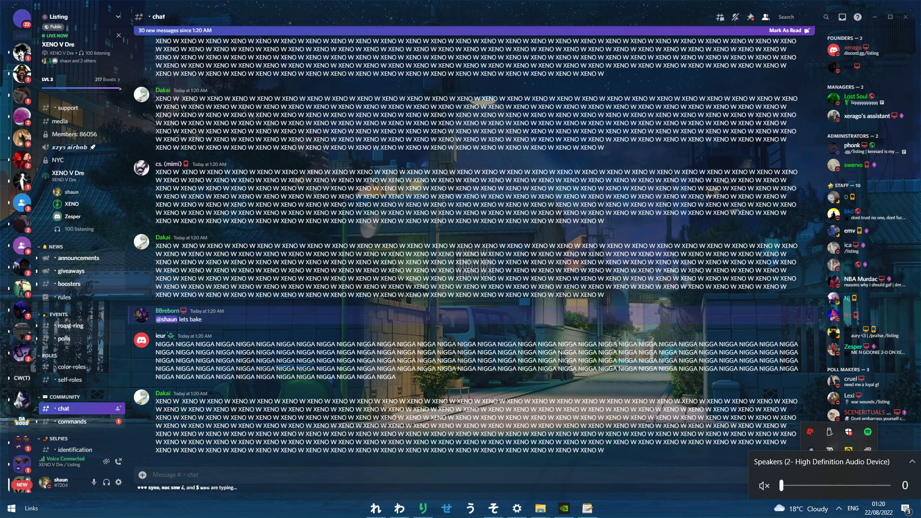